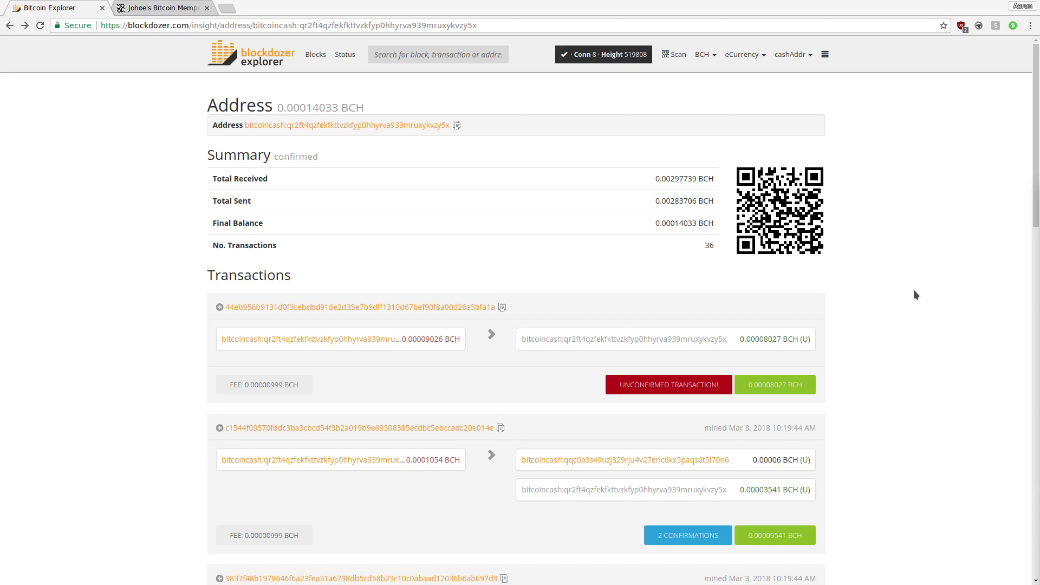
pyautogui.moveTo(901, 292)
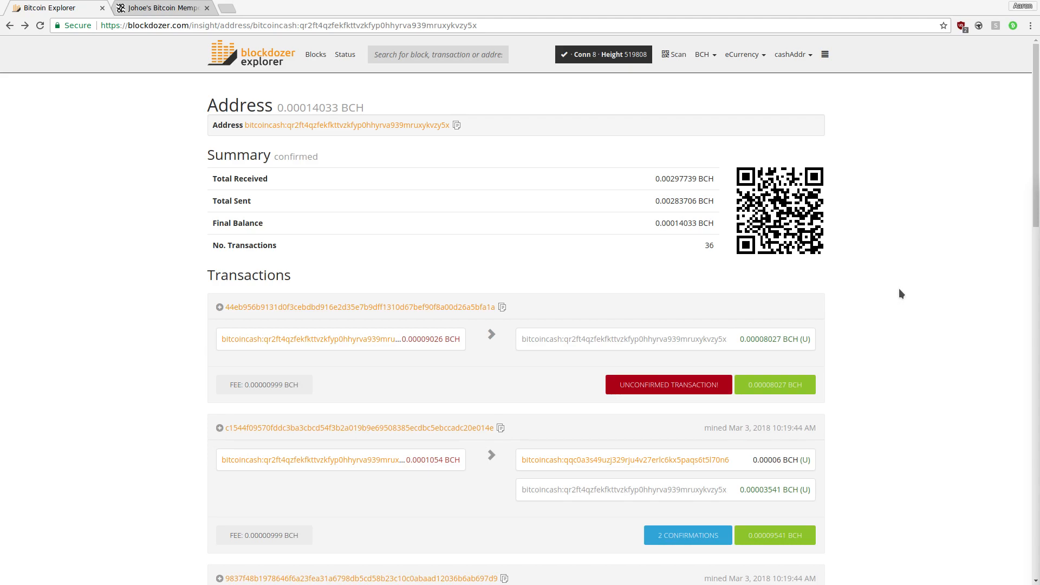
pyautogui.moveTo(1007, 48)
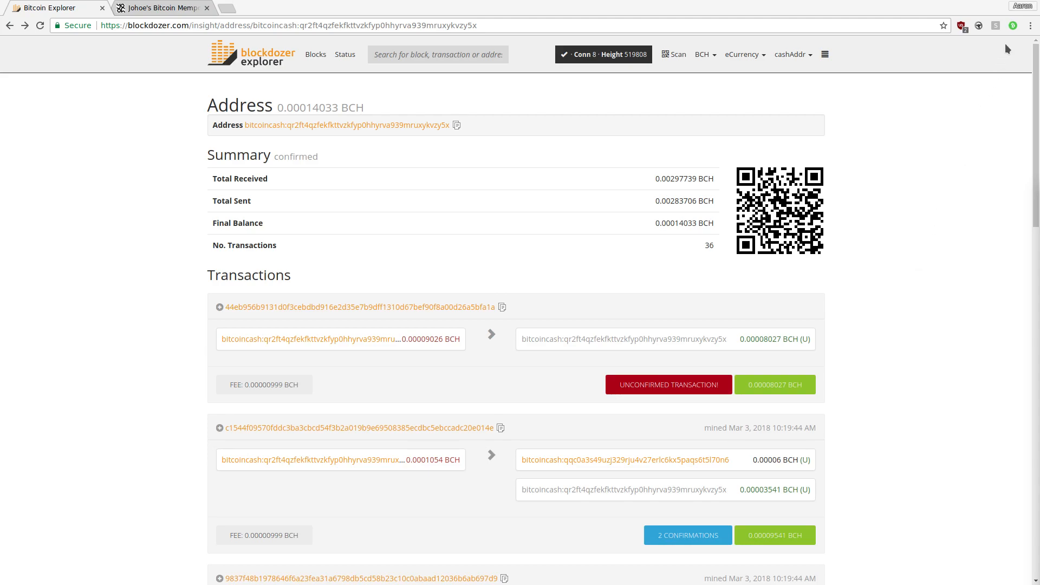
# Open the Bitcoin Cash Wallet extension's send form, showing a 0.00013034 BCH balance
pyautogui.click(1013, 26)
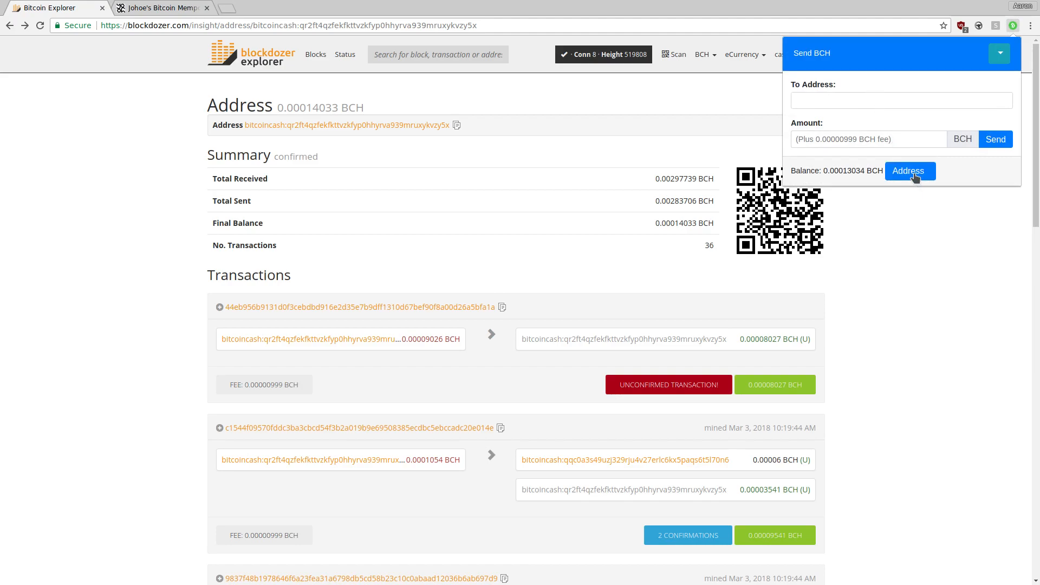
pyautogui.click(910, 171)
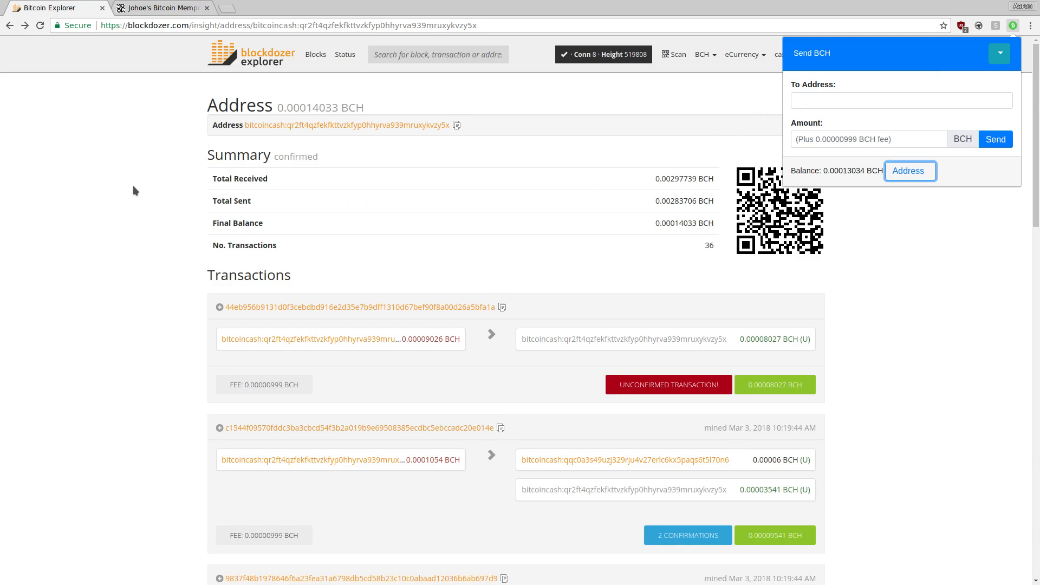
# Close the wallet panel and pay 0.00006 BCH through the explorer page's address link
pyautogui.click(999, 53)
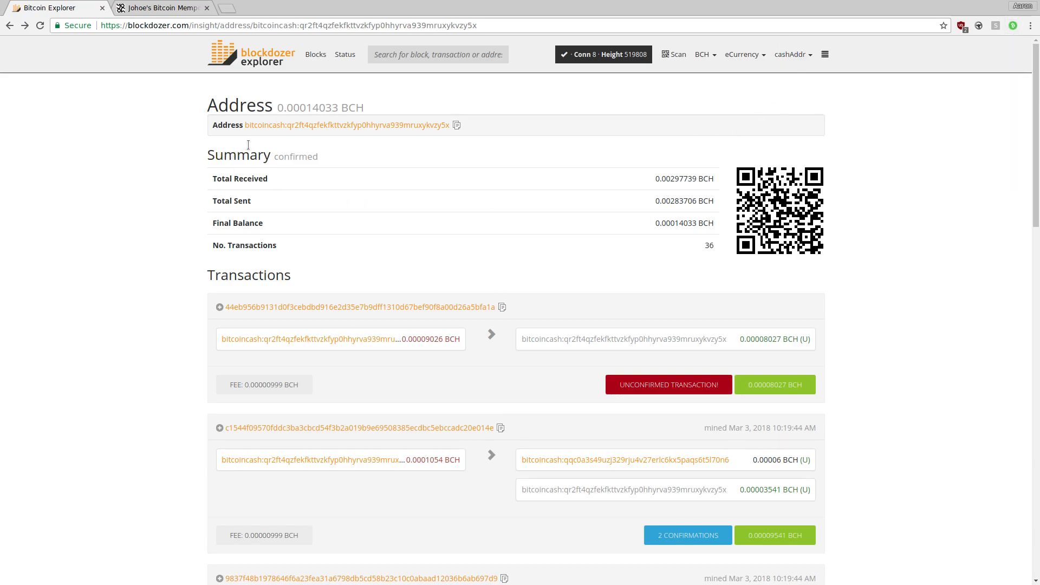
pyautogui.moveTo(265, 142)
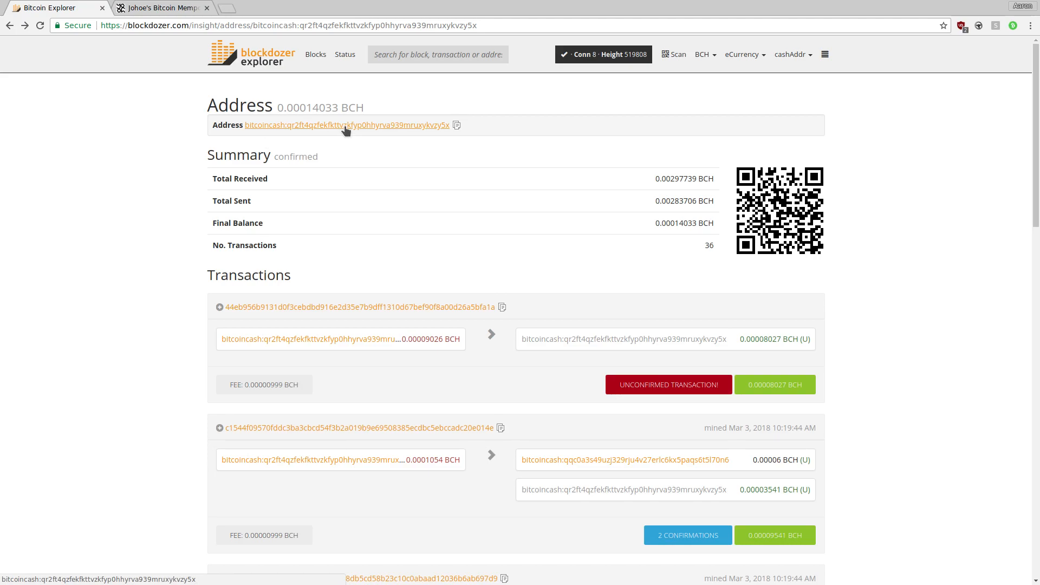
pyautogui.click(346, 124)
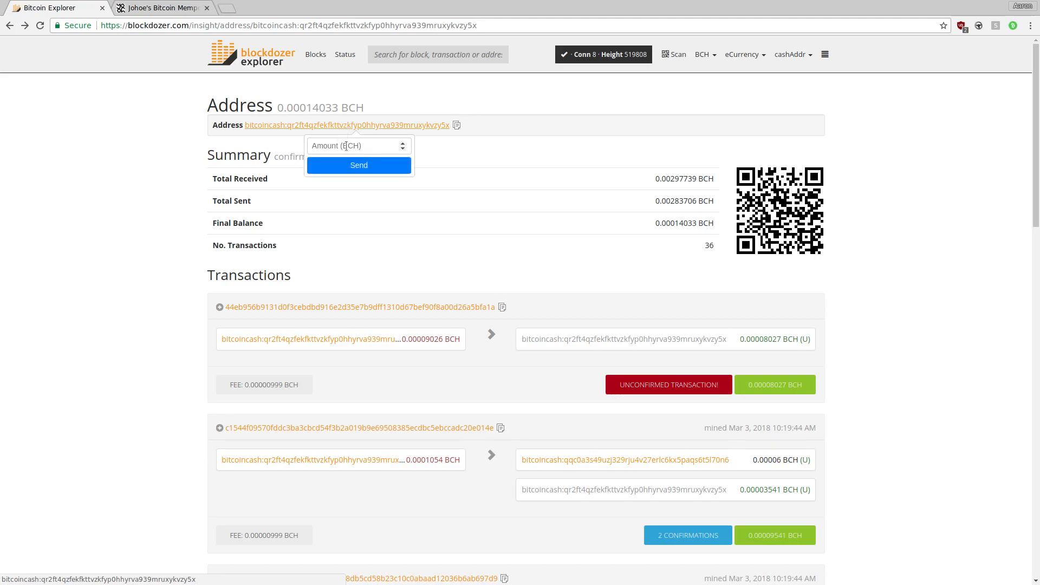
pyautogui.write('0.00006')
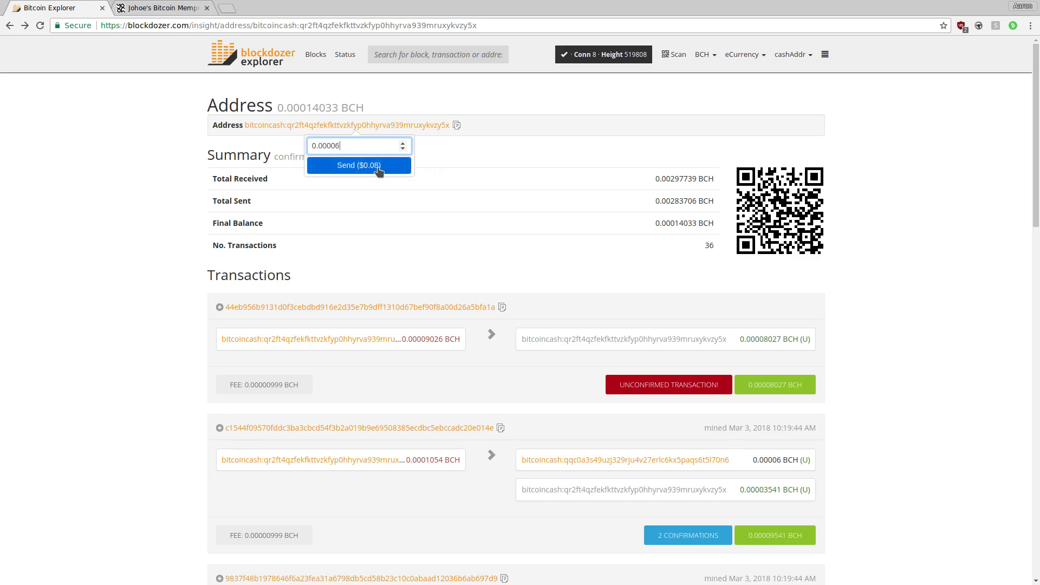
pyautogui.click(358, 165)
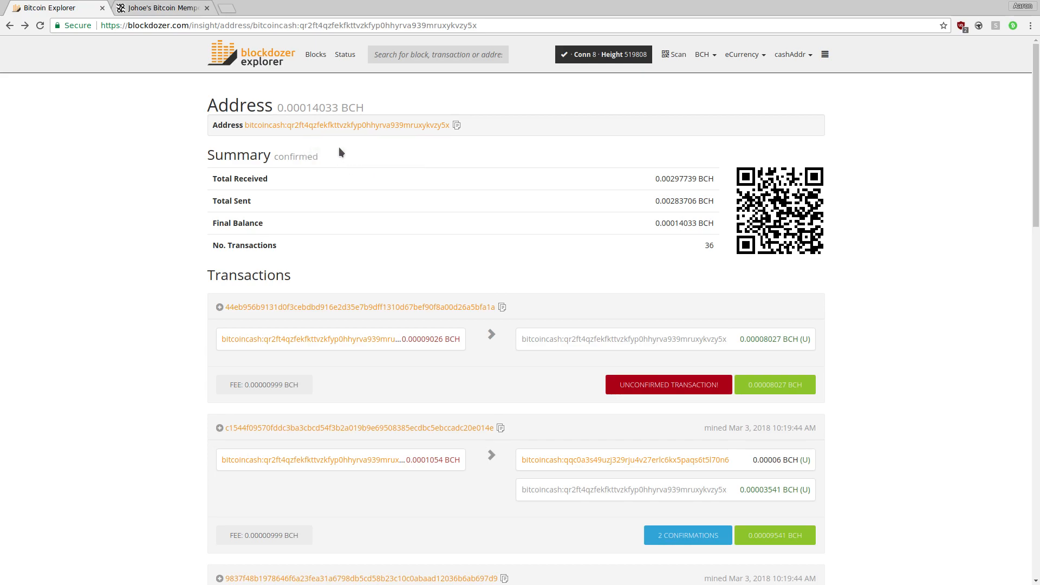
pyautogui.moveTo(853, 347)
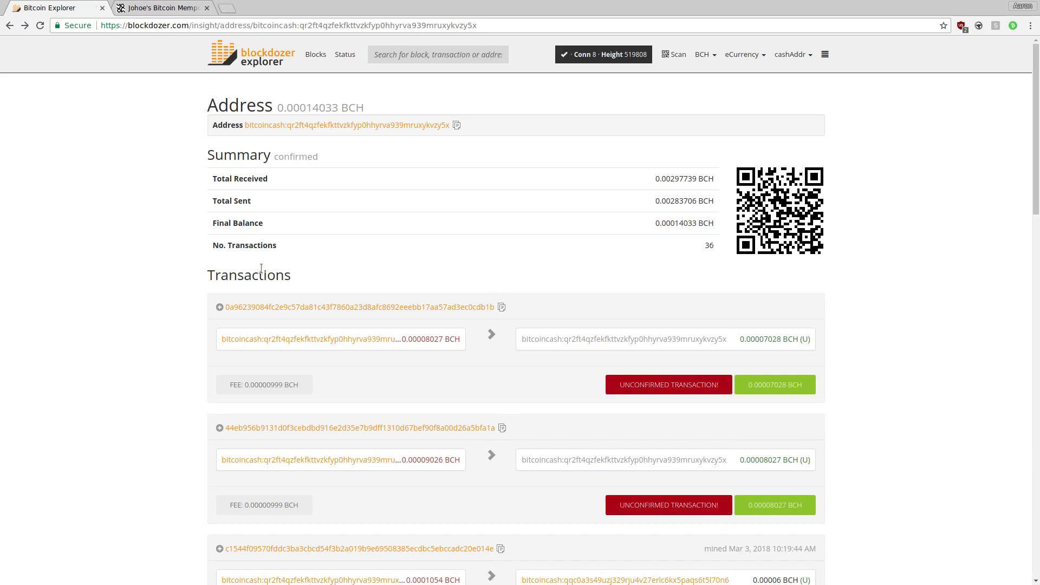
# Switch to Johoe's Bitcoin Mempool tab to view the 24h fee-level chart
pyautogui.click(163, 7)
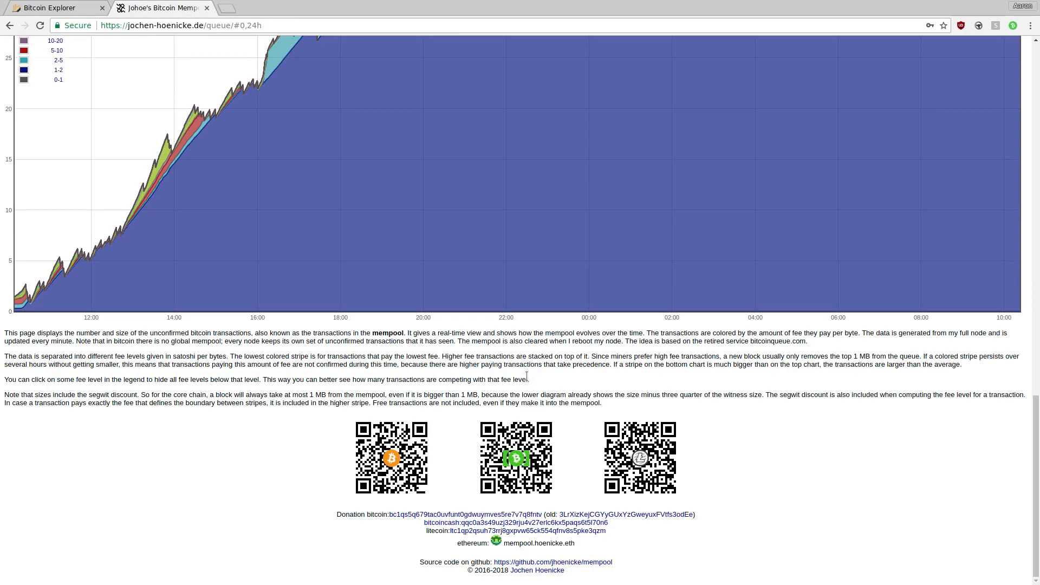
pyautogui.click(515, 458)
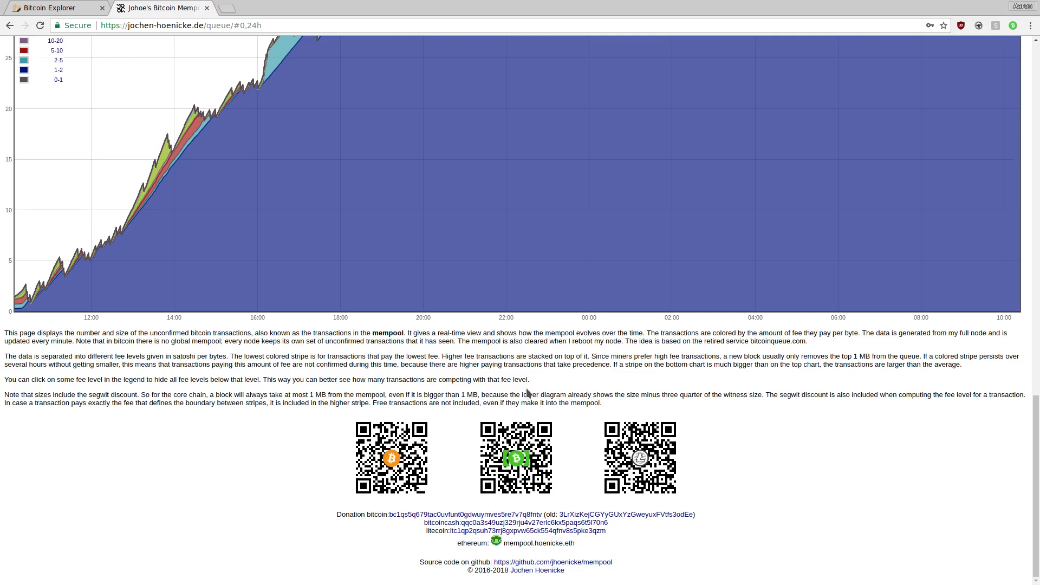
pyautogui.moveTo(571, 387)
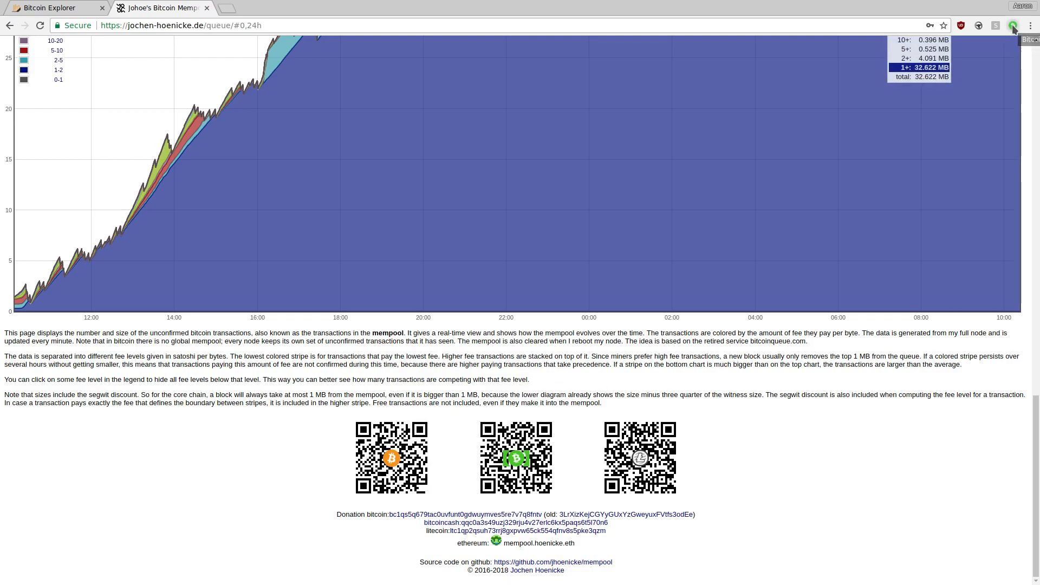
# Encrypt the wallet with a confirmed password from the extension's settings menu
pyautogui.click(1013, 26)
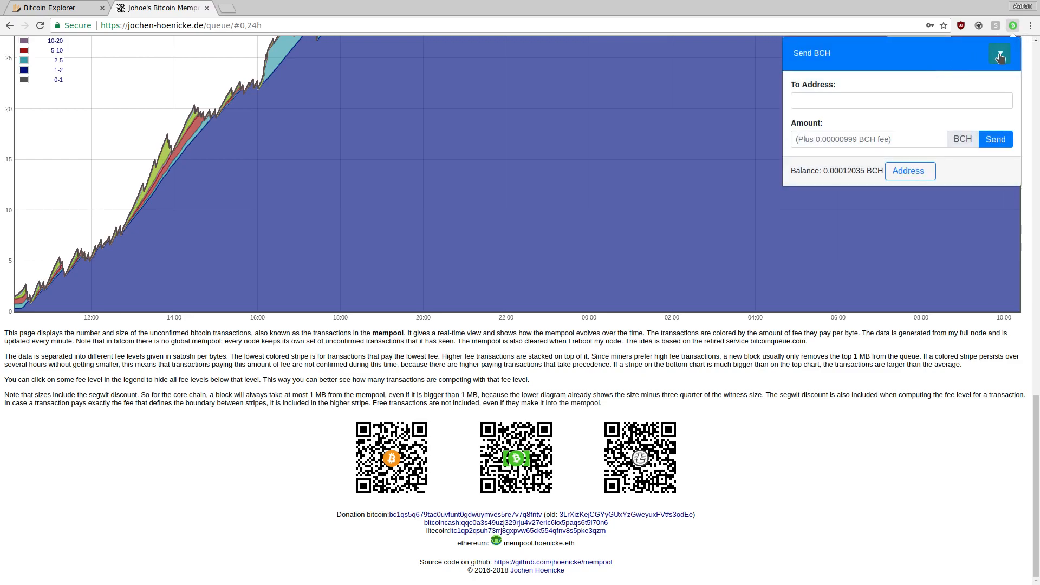
pyautogui.click(999, 53)
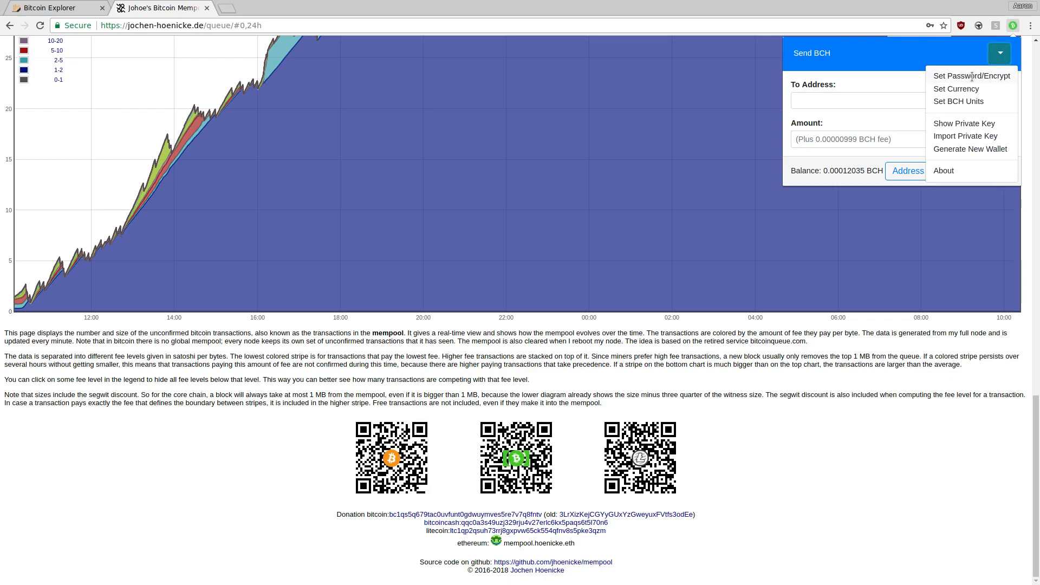
pyautogui.click(972, 76)
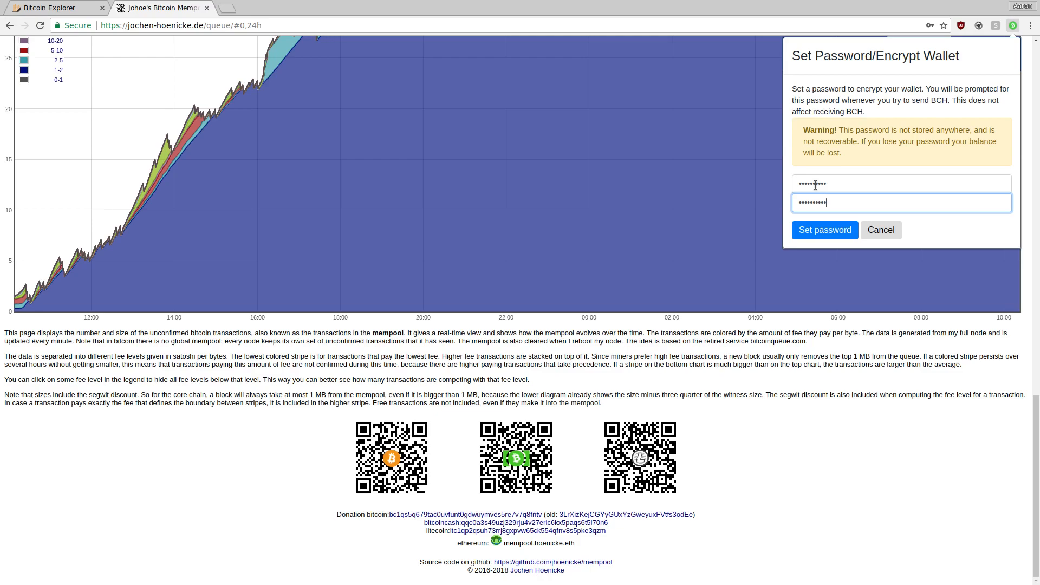
pyautogui.click(825, 229)
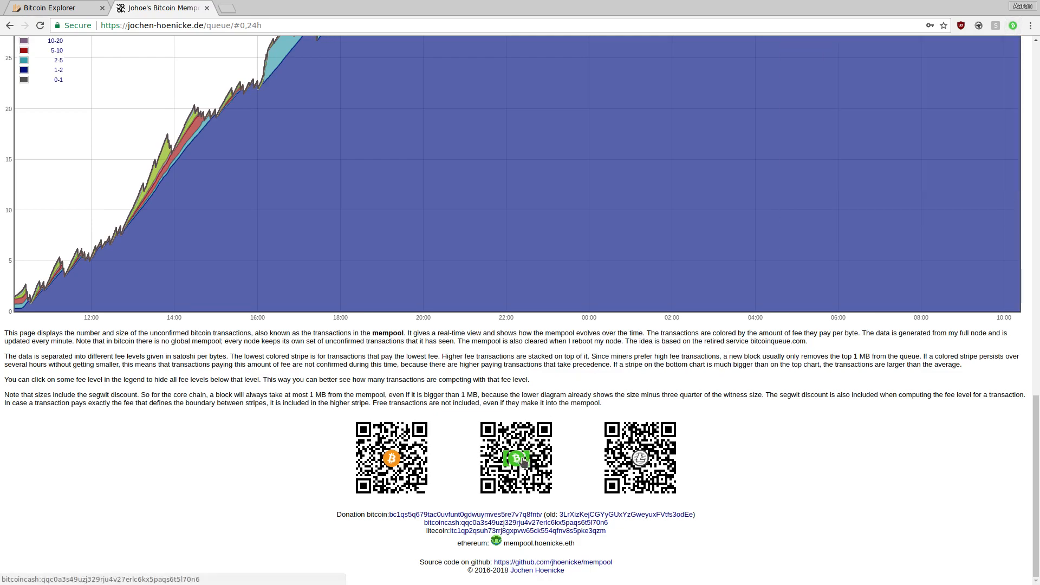
# Fill in a 0.00005 BCH payment to the Bitcoin Cash donation address with the wallet password
pyautogui.click(517, 458)
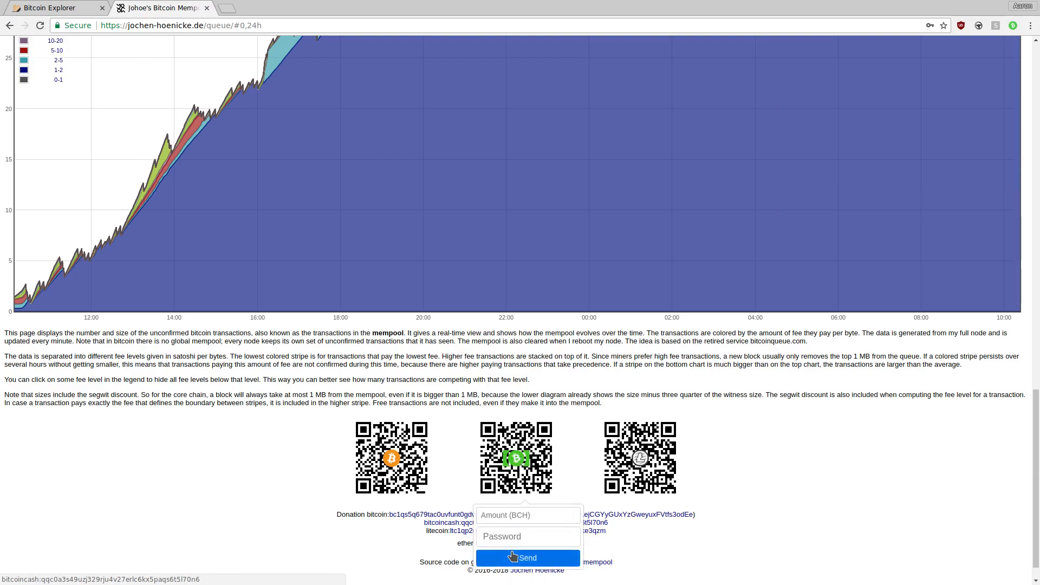
pyautogui.click(524, 515)
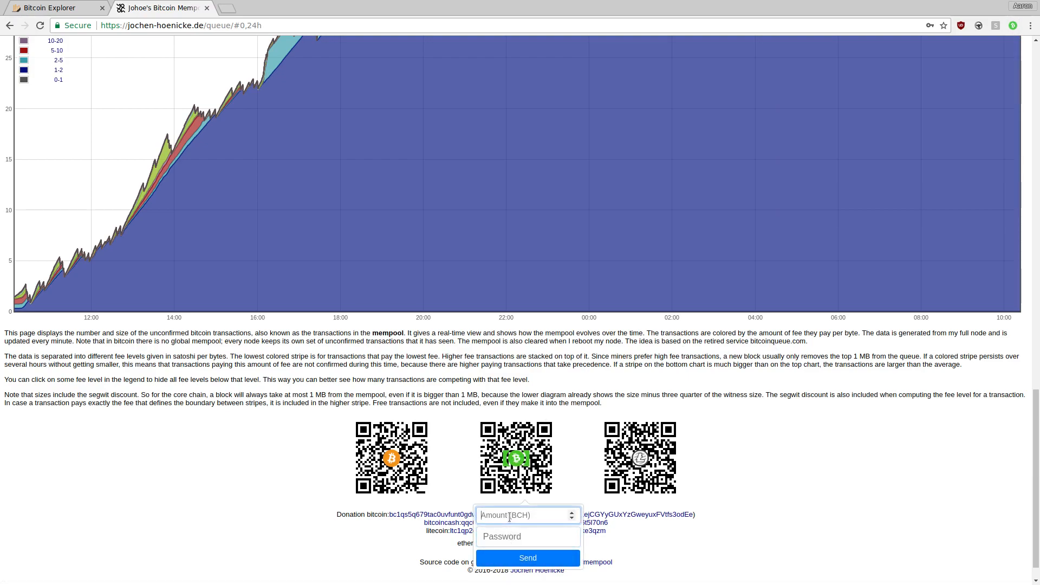
pyautogui.write('06')
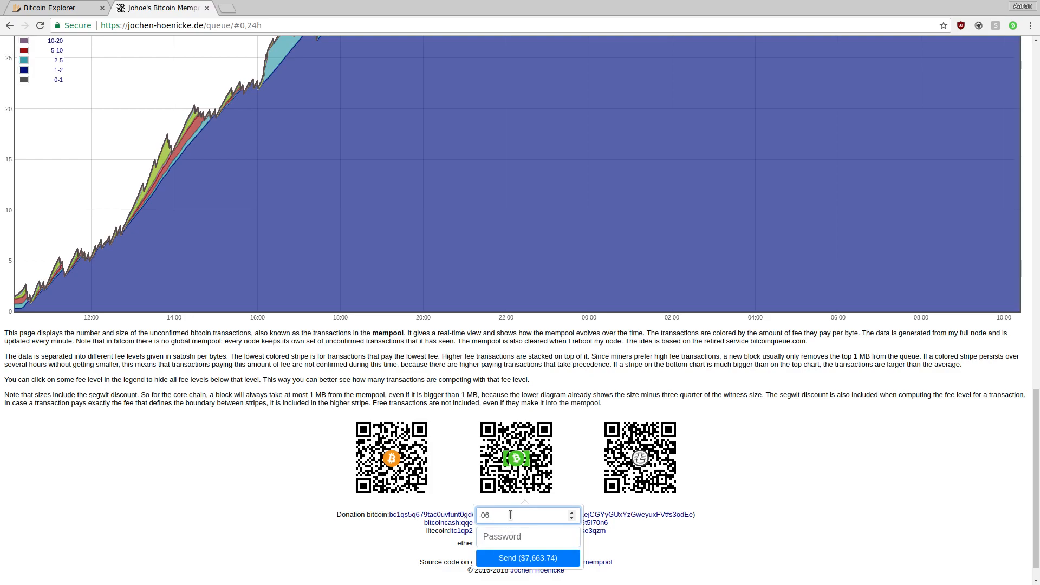
pyautogui.write('0.066')
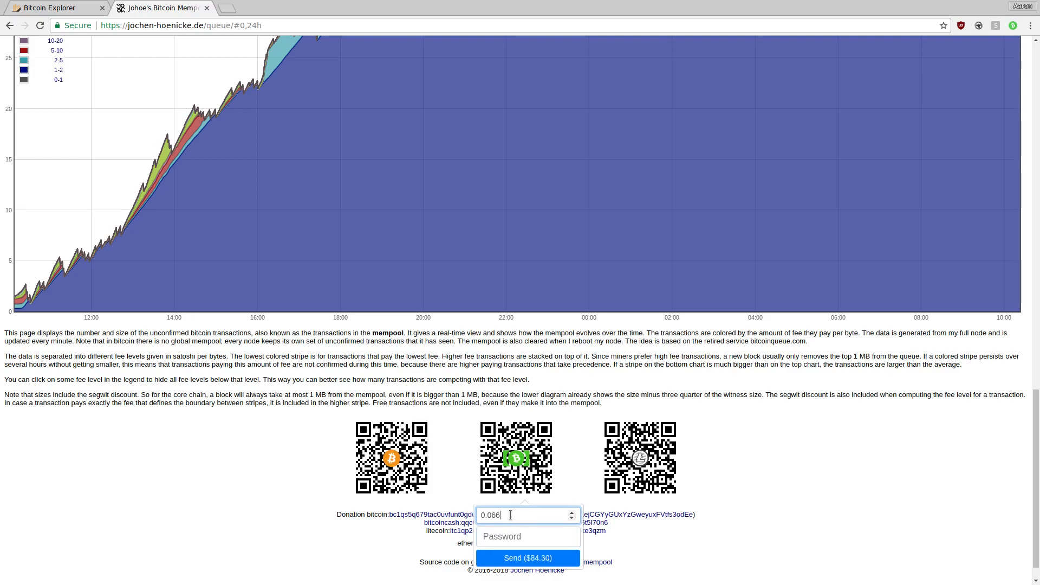
pyautogui.write('0.00006')
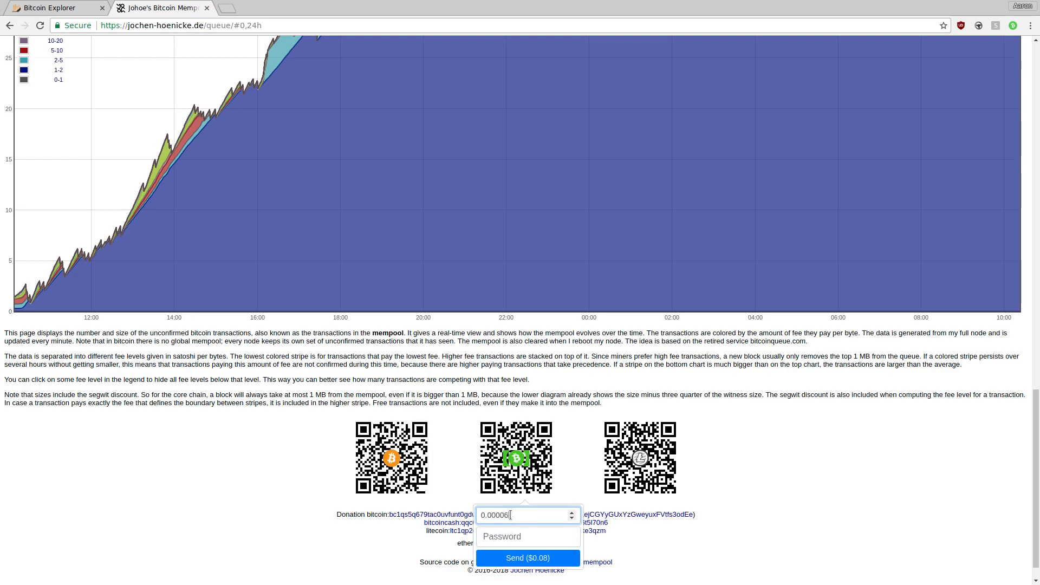
pyautogui.click(570, 519)
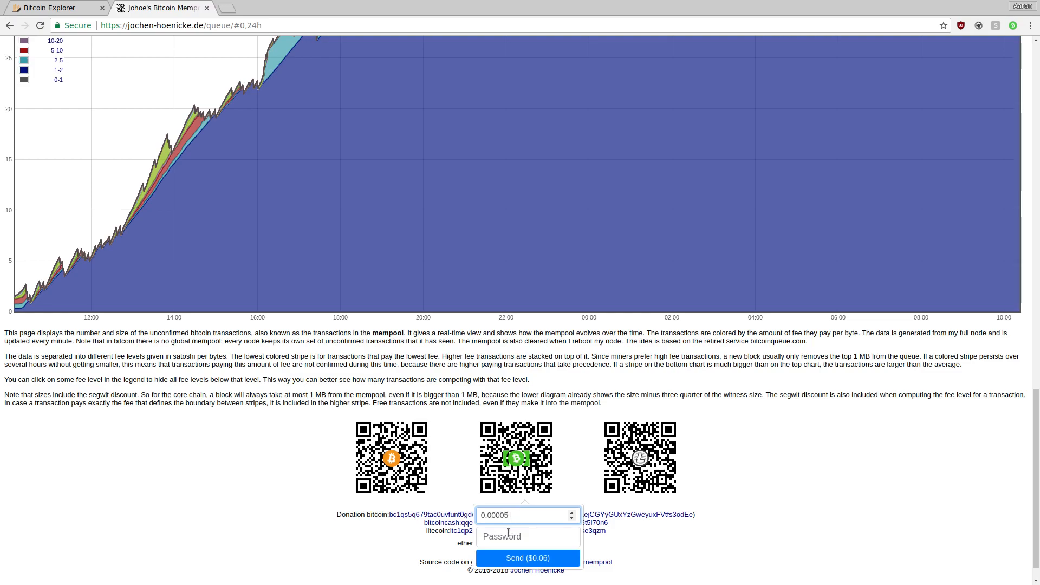
pyautogui.click(527, 536)
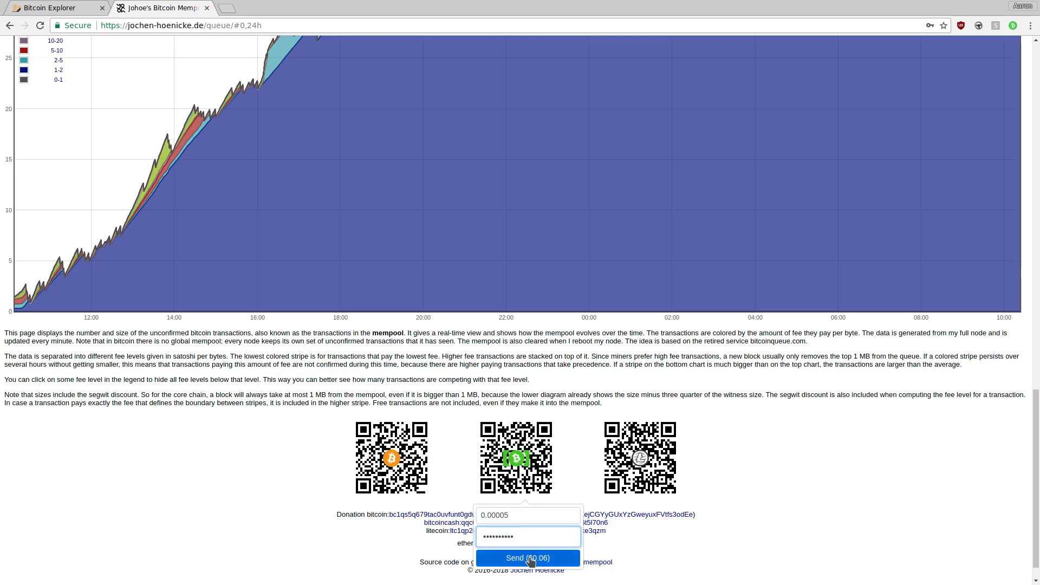
# Send the 0.00005 BCH donation, then send a further 0.00004 BCH
pyautogui.click(529, 558)
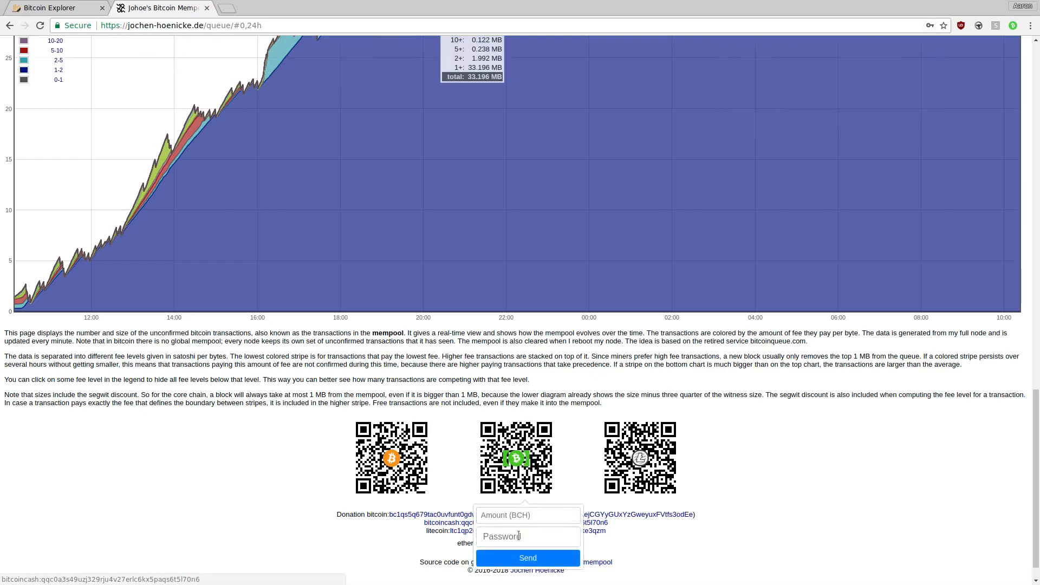
pyautogui.write('0.00004')
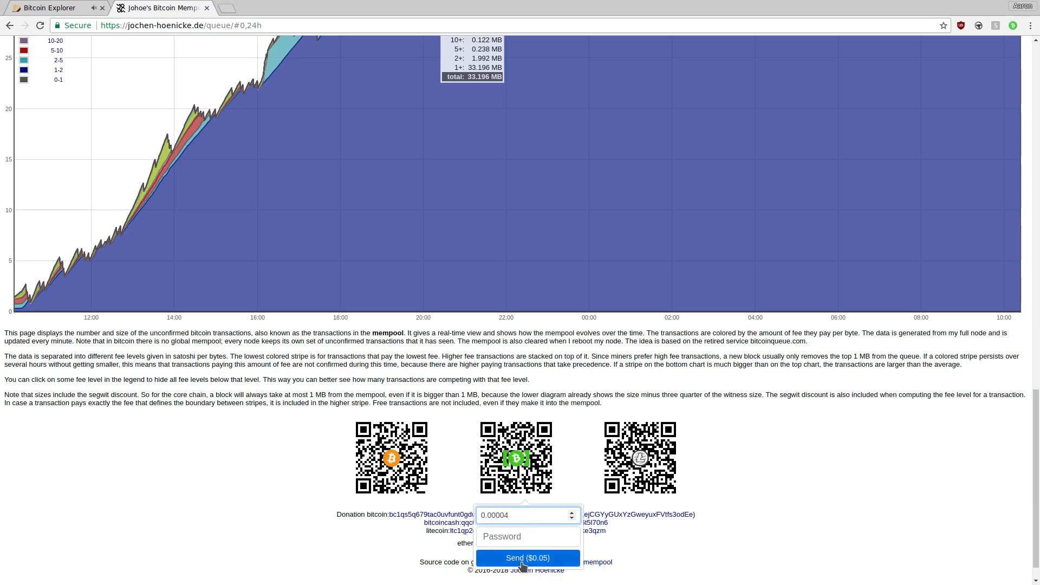
pyautogui.click(528, 558)
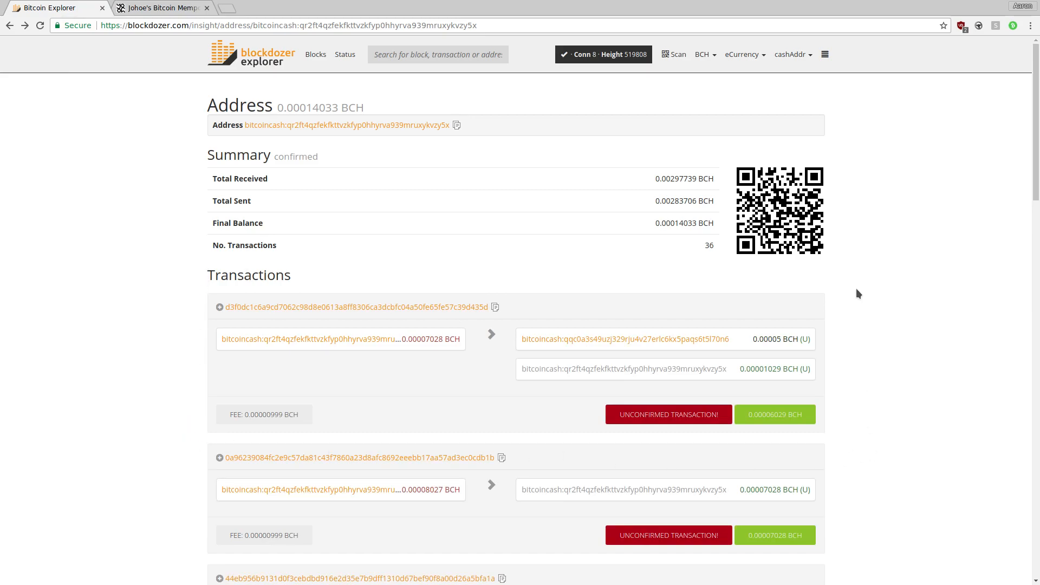
pyautogui.moveTo(850, 281)
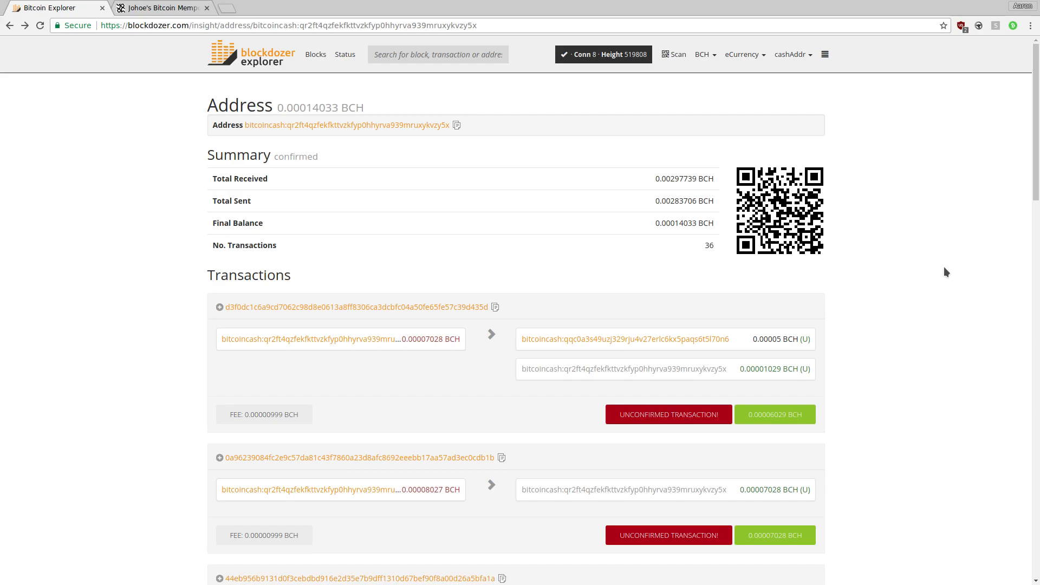
pyautogui.moveTo(942, 274)
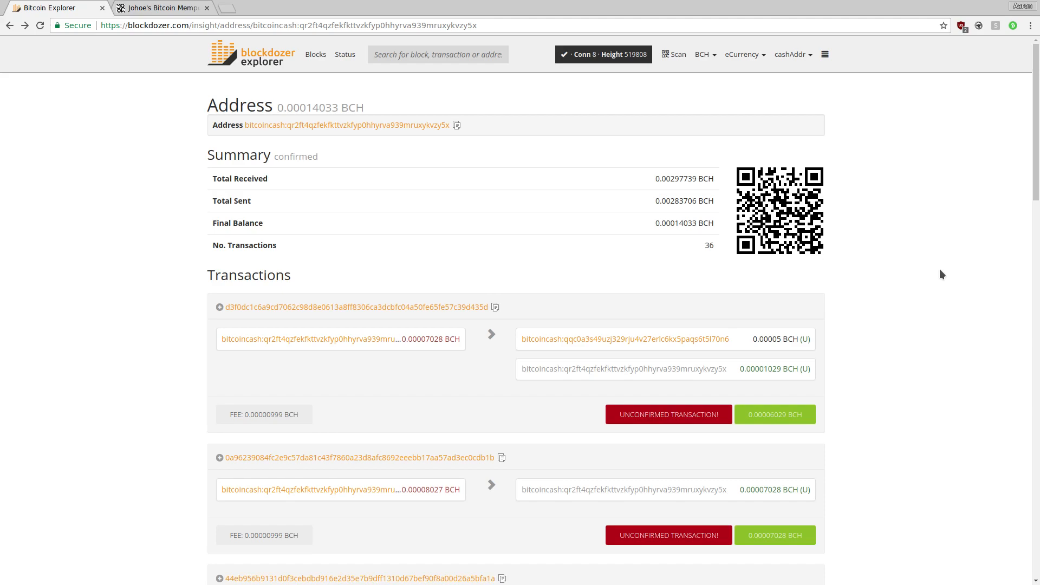
pyautogui.moveTo(885, 387)
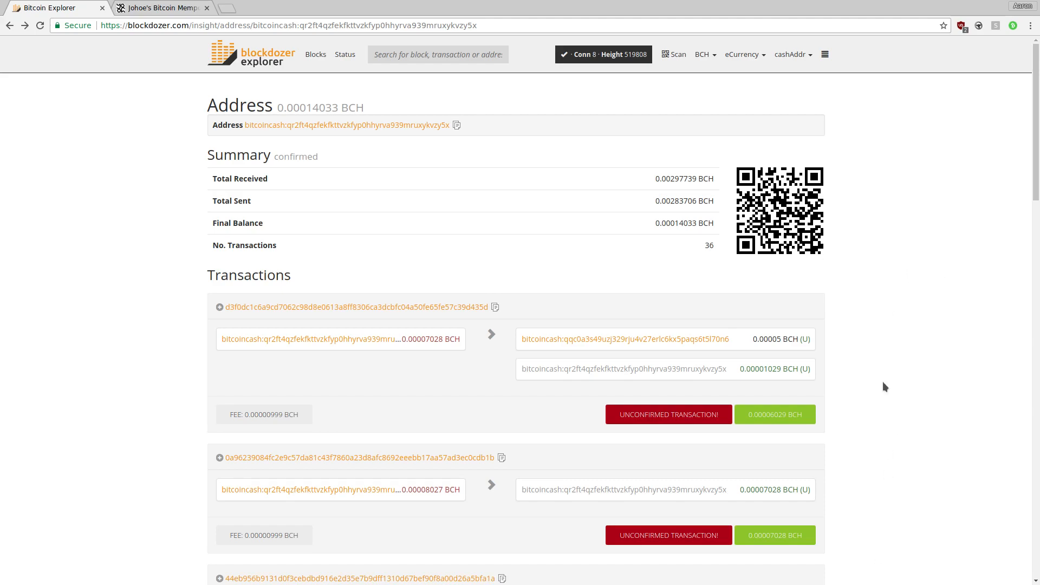
pyautogui.moveTo(930, 241)
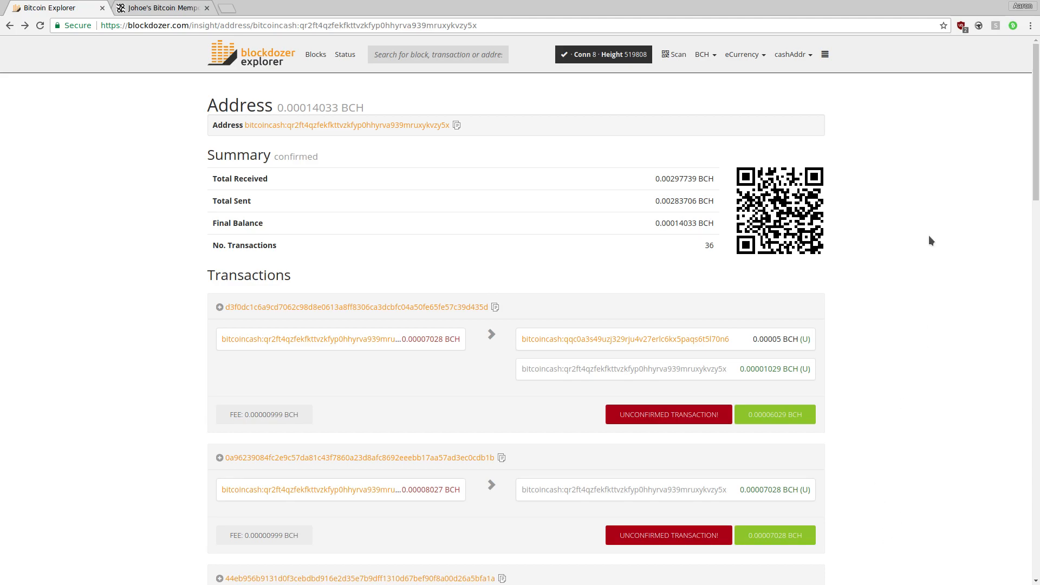
pyautogui.moveTo(987, 240)
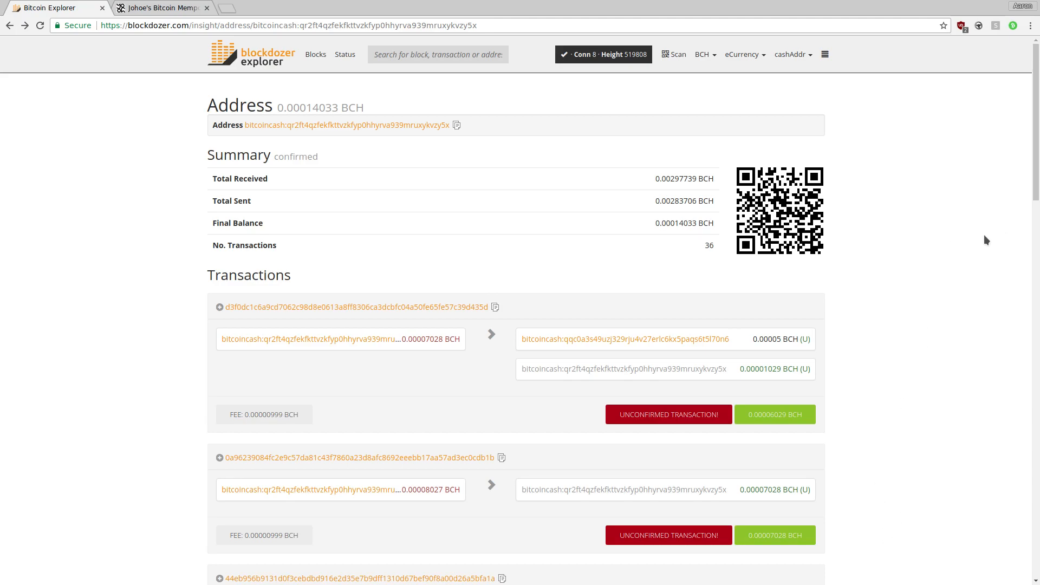